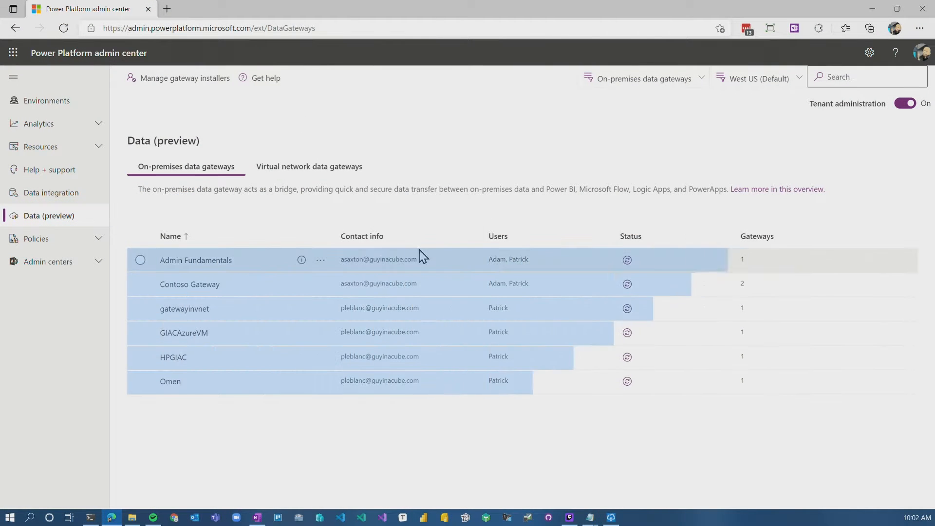
mouse_move(441, 252)
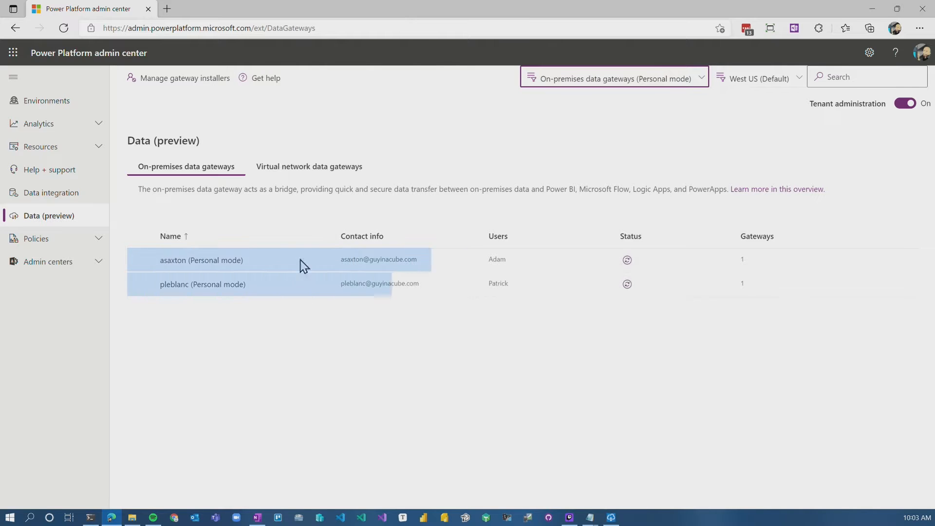
mouse_move(627, 389)
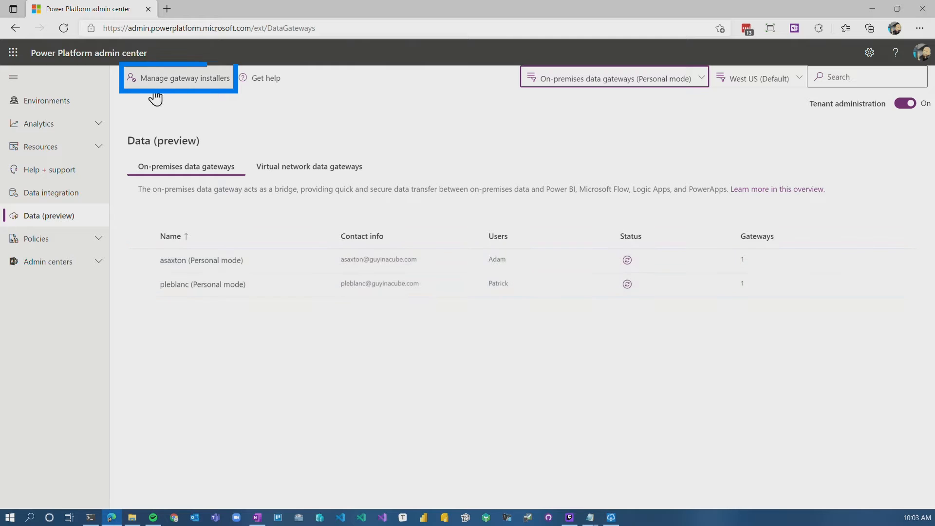
Step: Show the Manage gateway installers panel with the user restriction still off
left_click(184, 78)
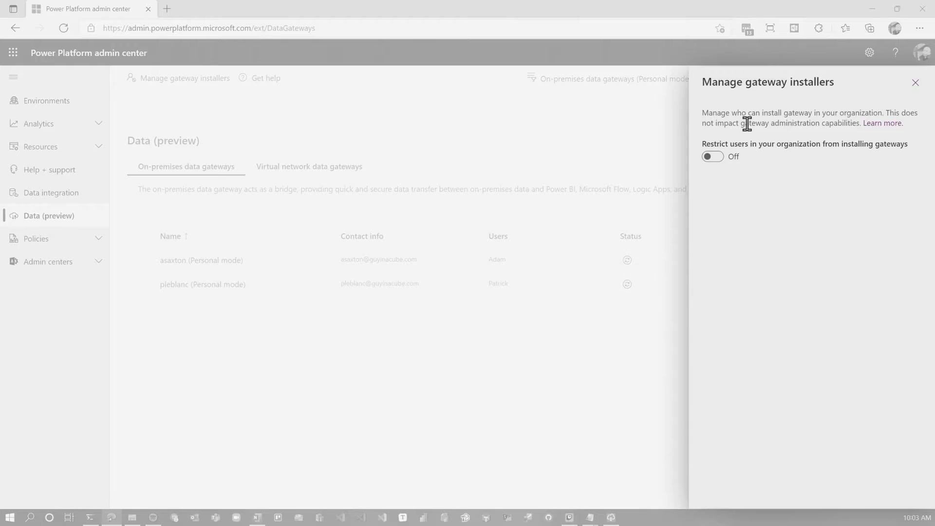
Step: Run Connect-DataGatewayServiceAccount and sign in with the connected work account
left_click(882, 123)
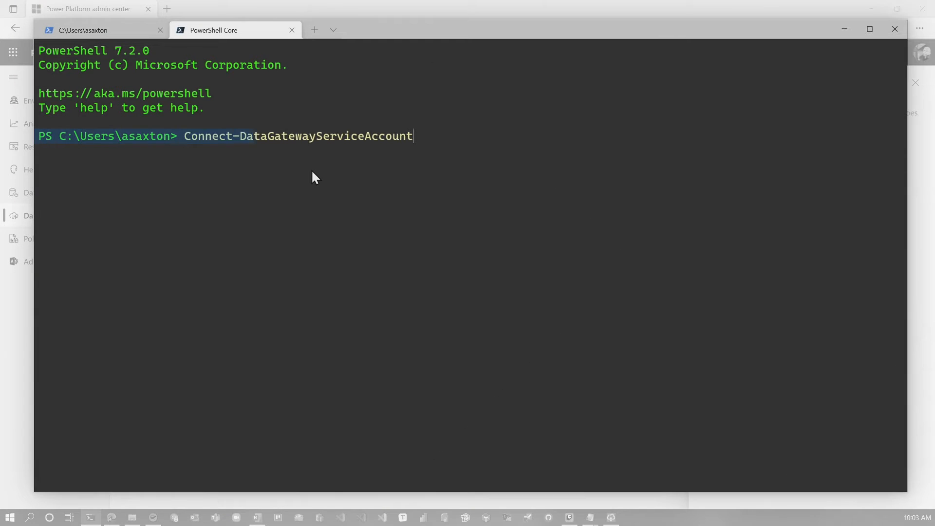
key("Return")
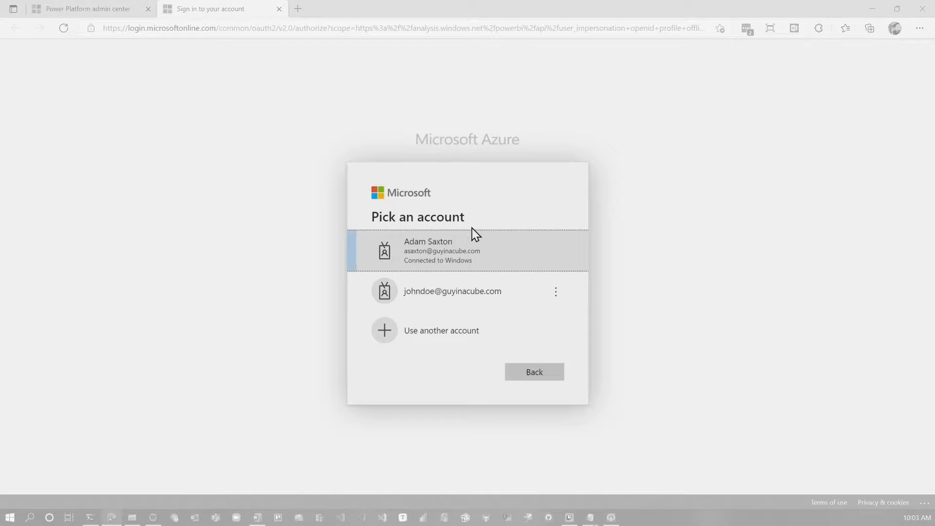
left_click(441, 250)
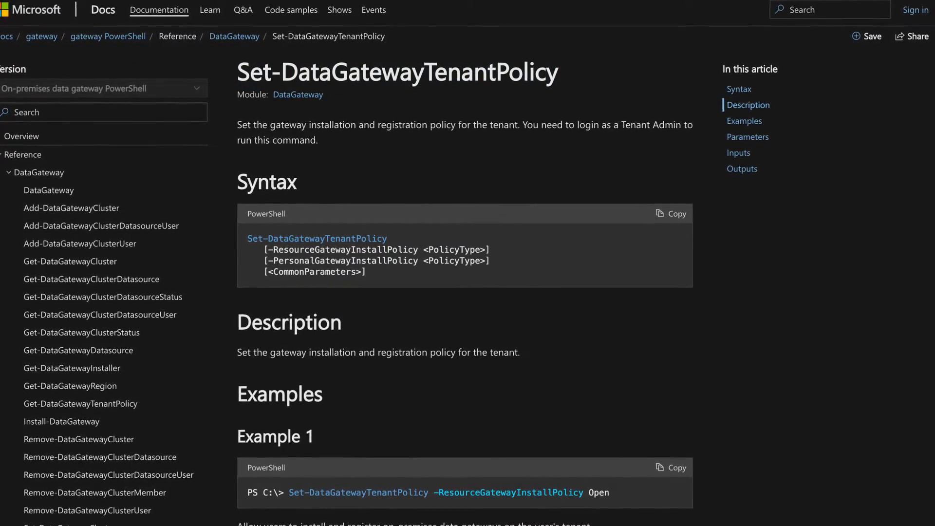
Step: Review the Get-DataGatewayInstaller reference, then return to PowerShell where the tenant policy reads None
left_click(70, 368)
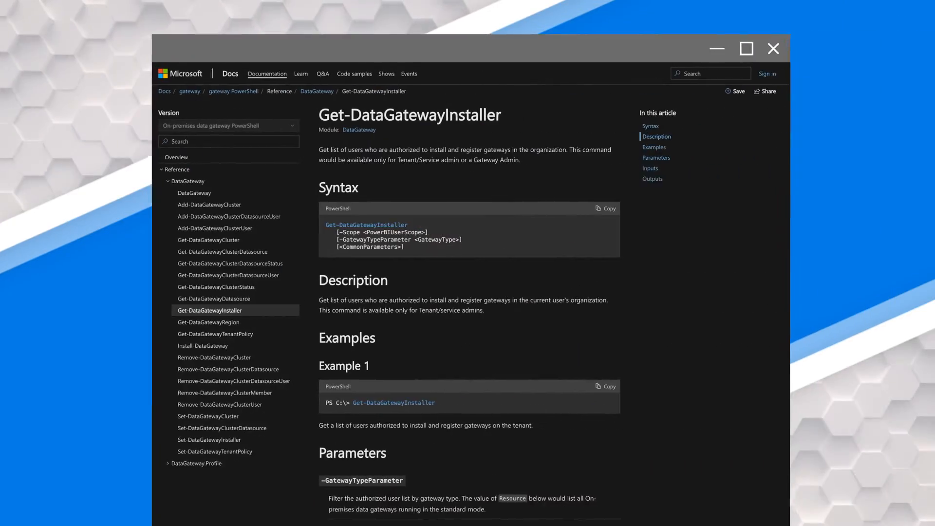
left_click(746, 49)
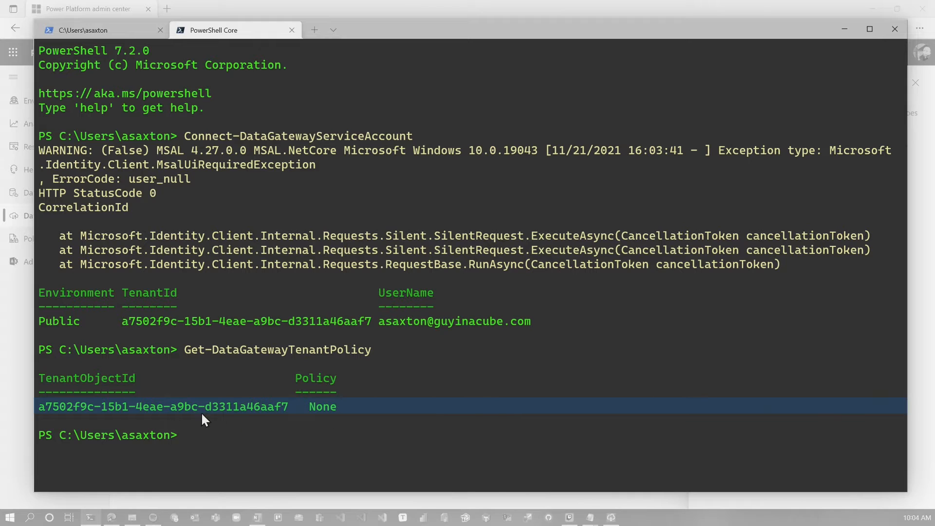
Step: Turn on 'Restrict users in your organization from installing gateways', leaving Adam Saxton and Patrick LeBlanc as installers
left_click(88, 9)
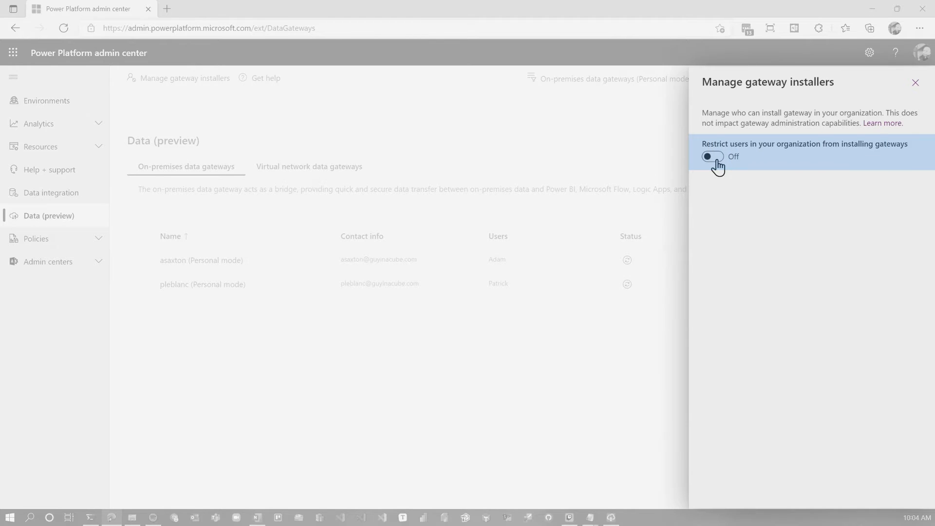
left_click(711, 157)
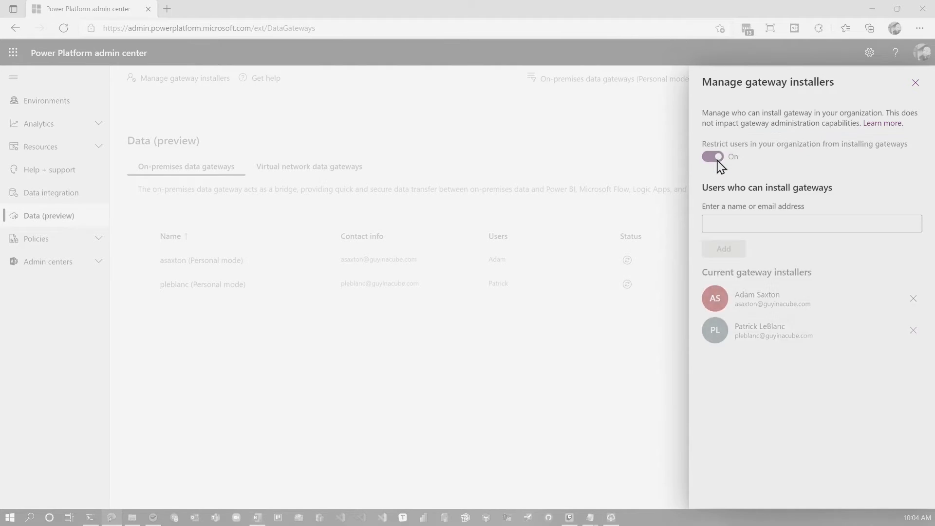
mouse_move(806, 312)
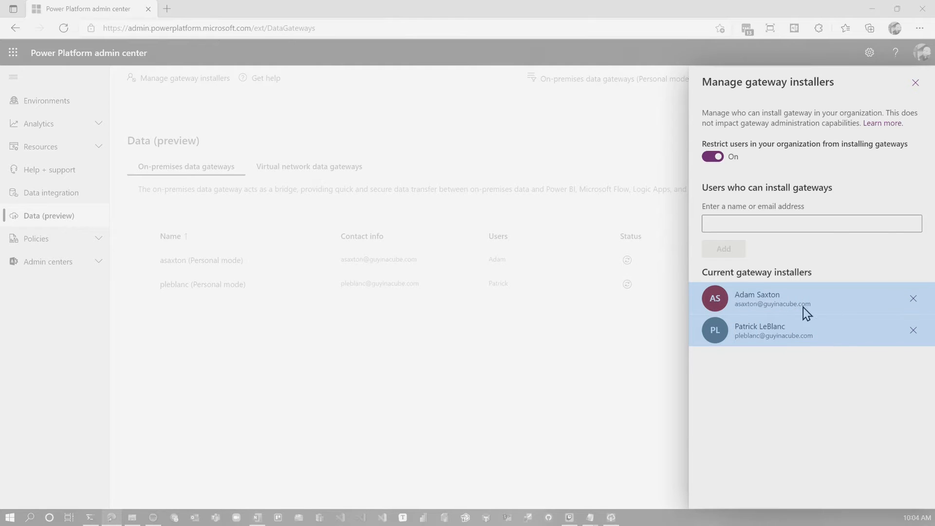
mouse_move(756, 286)
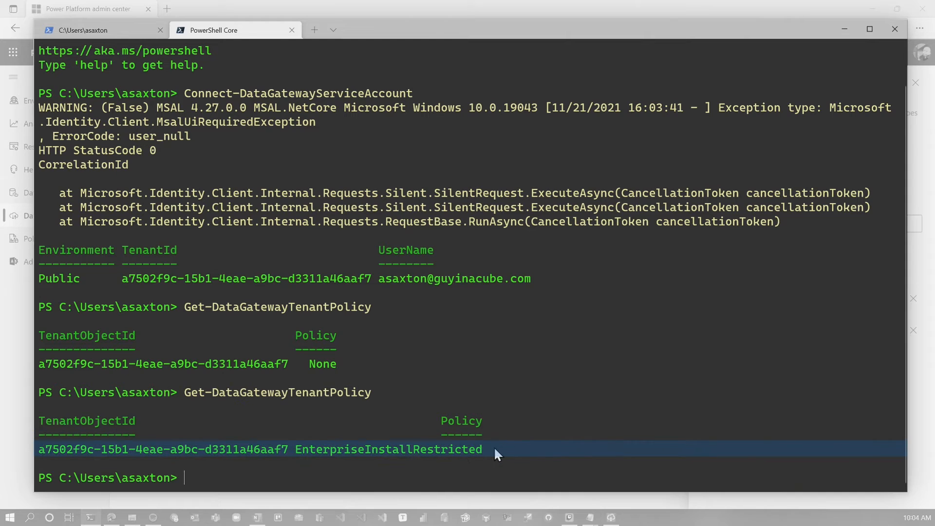
mouse_move(490, 458)
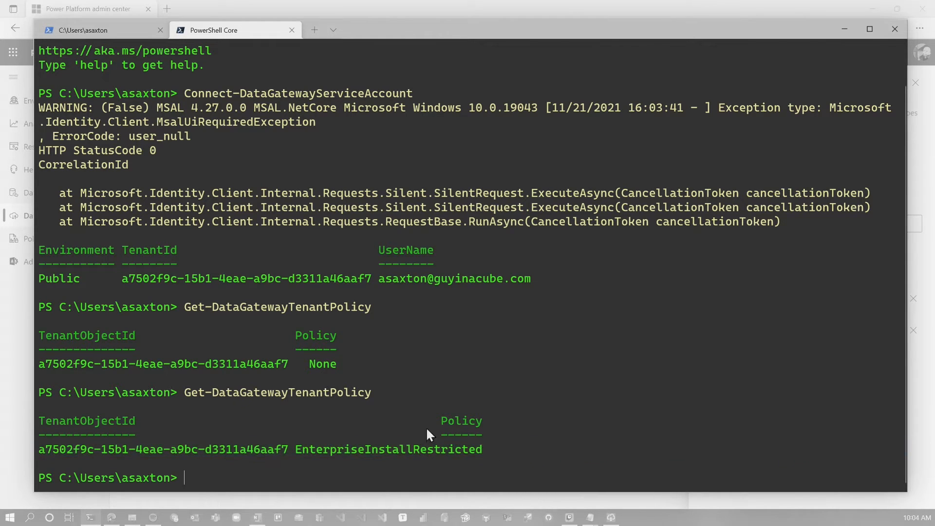
mouse_move(524, 458)
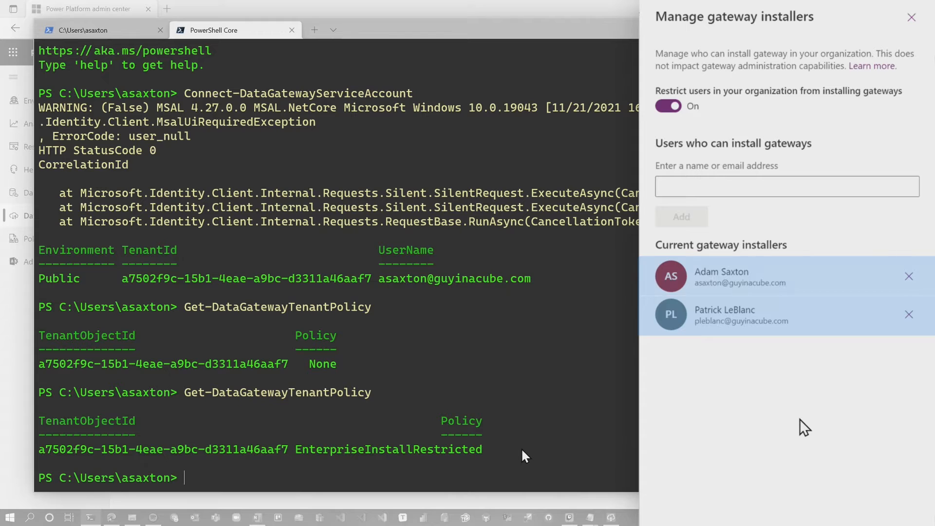
Step: Return to PowerShell where Get-DataGatewayTenantPolicy now reports EnterpriseInstallRestricted
left_click(911, 17)
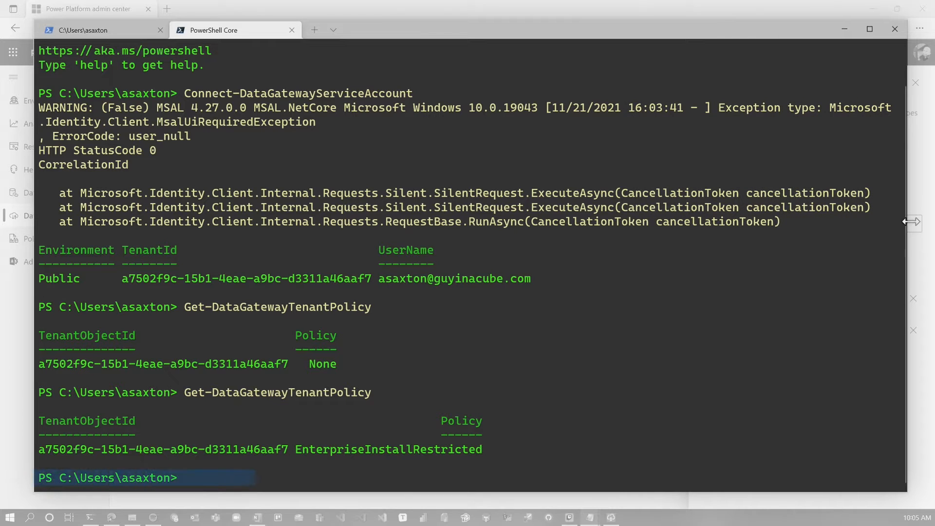
Step: Run Get-DataGatewayInstaller, listing three installer IDs of Resource and Personal gateway types
type("Get-DataGatewayInstaller")
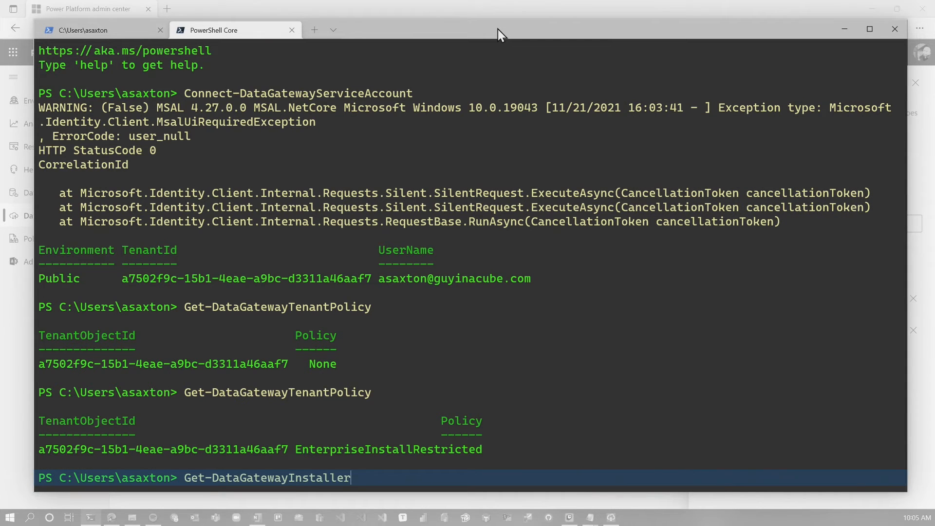
key("Return")
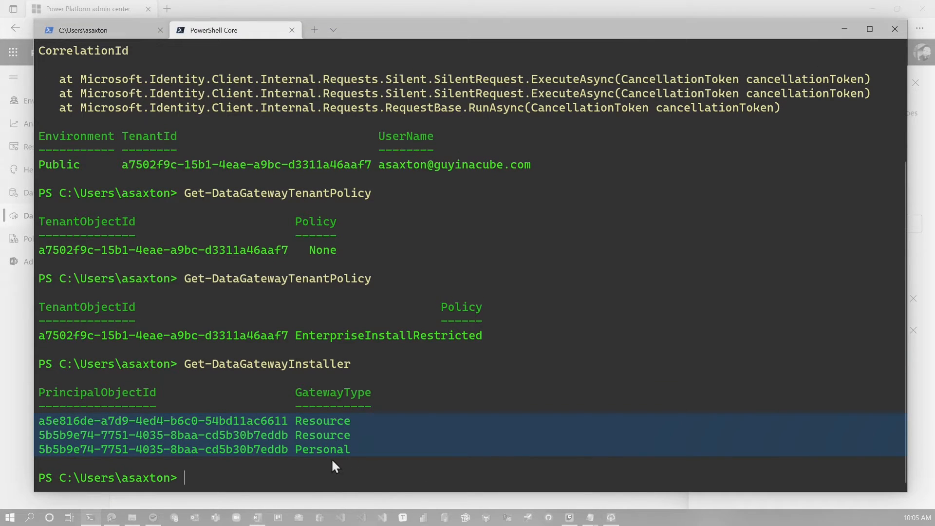
mouse_move(333, 456)
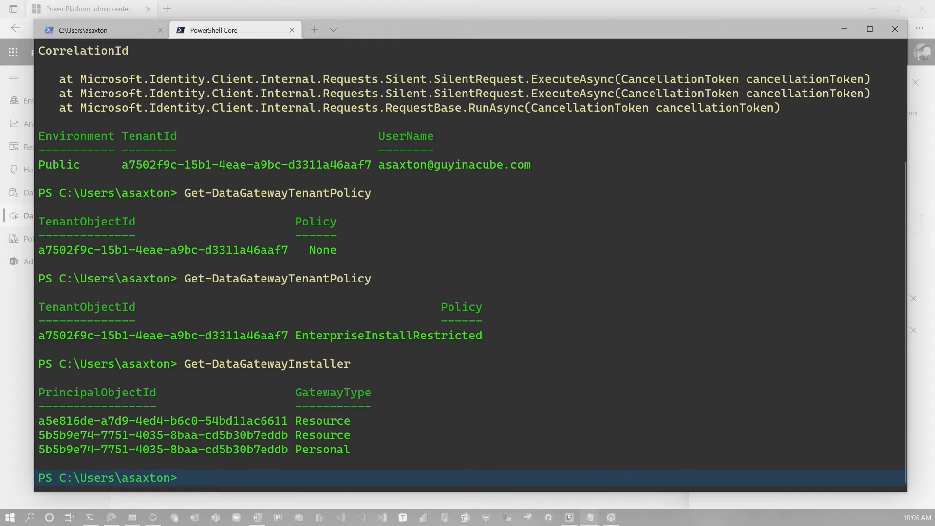
Step: Set PersonalGatewayInstallPolicy to Restricted and verify the policy reads PersonalInstallRestricted, EnterpriseInstallRestricted
type("Set-DataGatewayTenantPolicy -PersonalGatewayInstallPolicy Restricted")
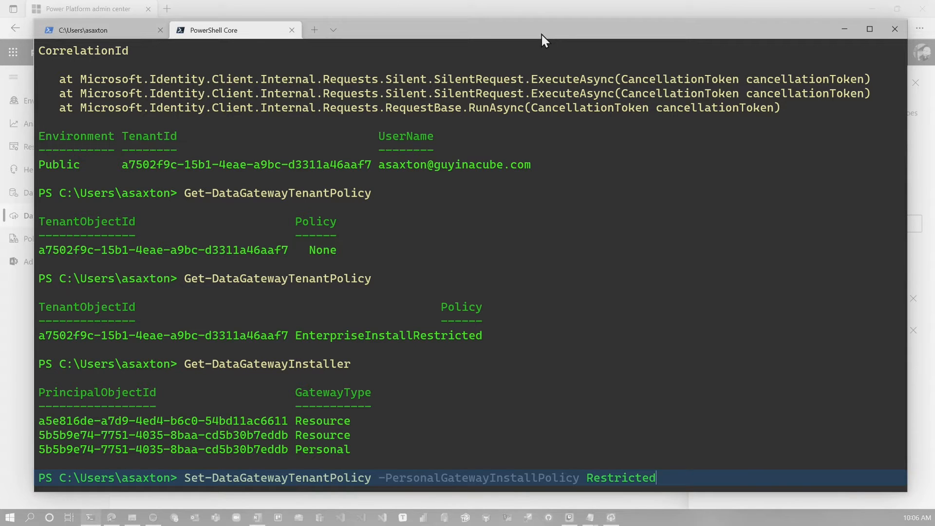
mouse_move(553, 488)
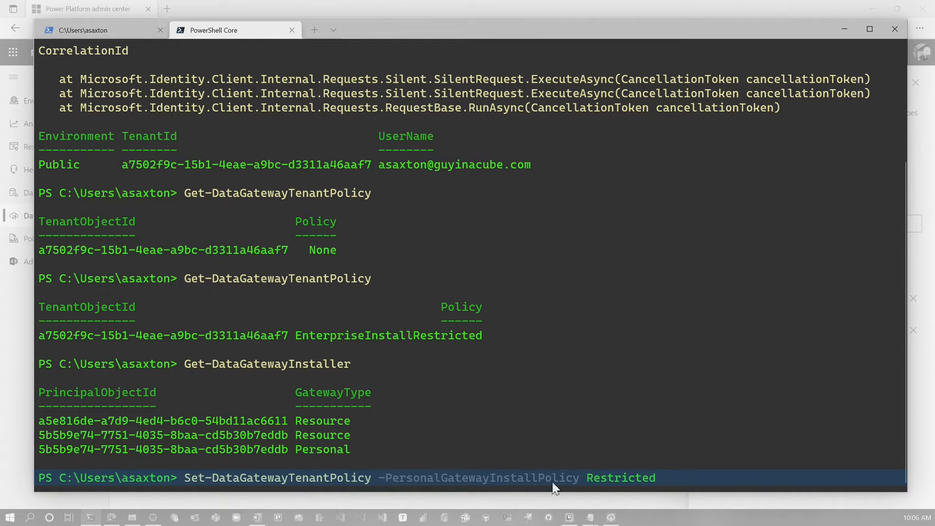
mouse_move(772, 395)
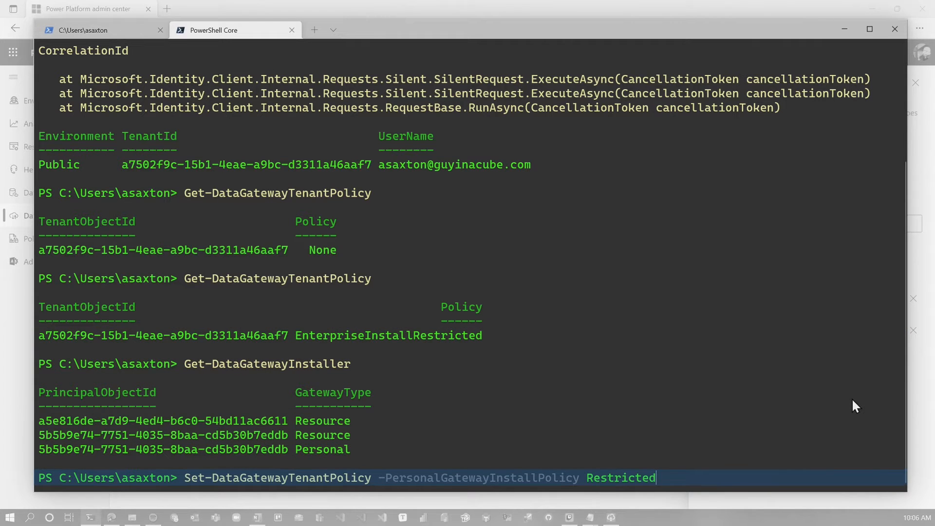
key("Return")
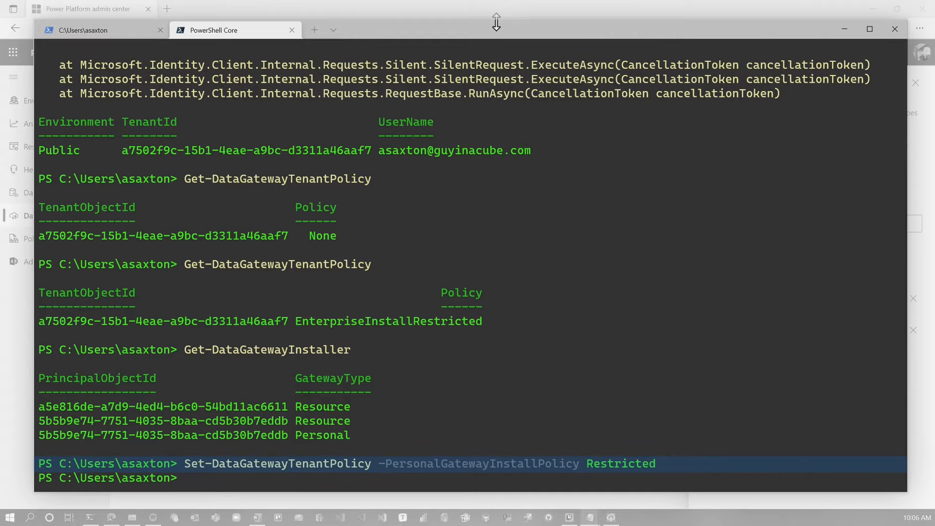
type("Get-DataGatewayTenantPolicy")
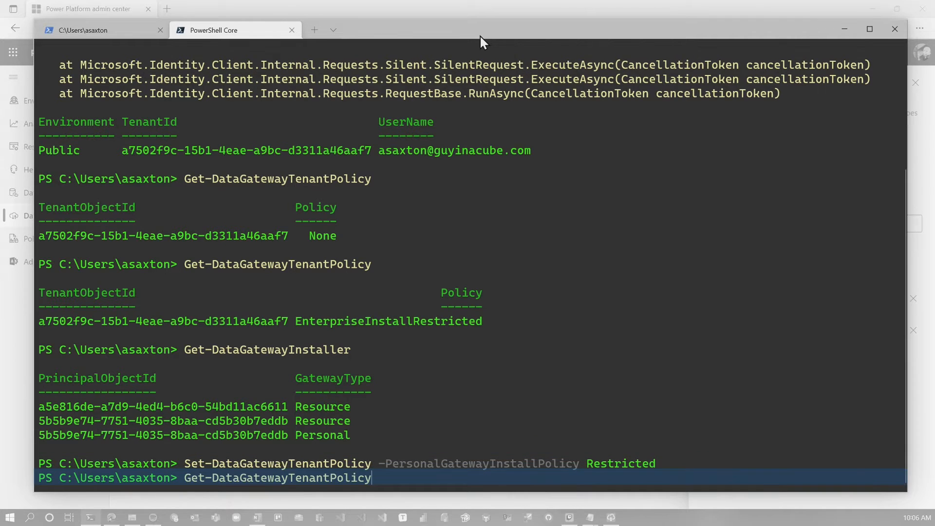
key("Return")
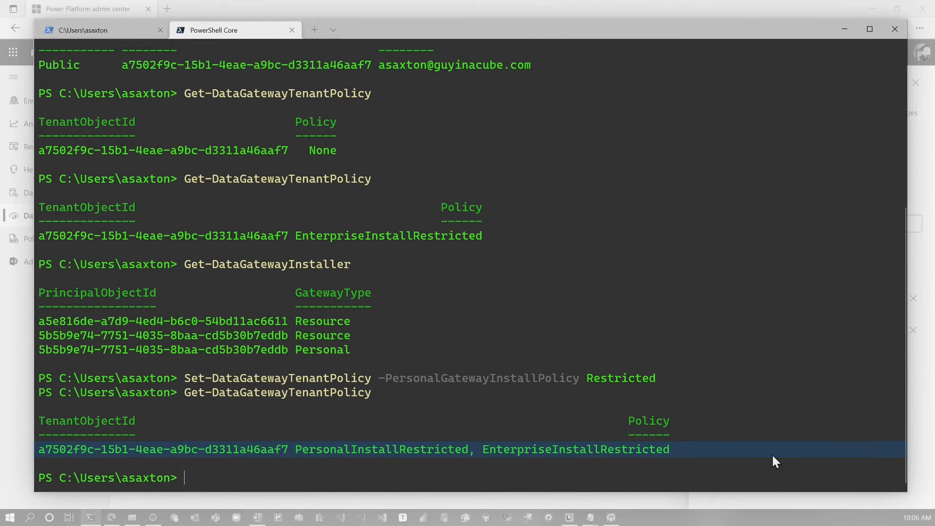
mouse_move(759, 458)
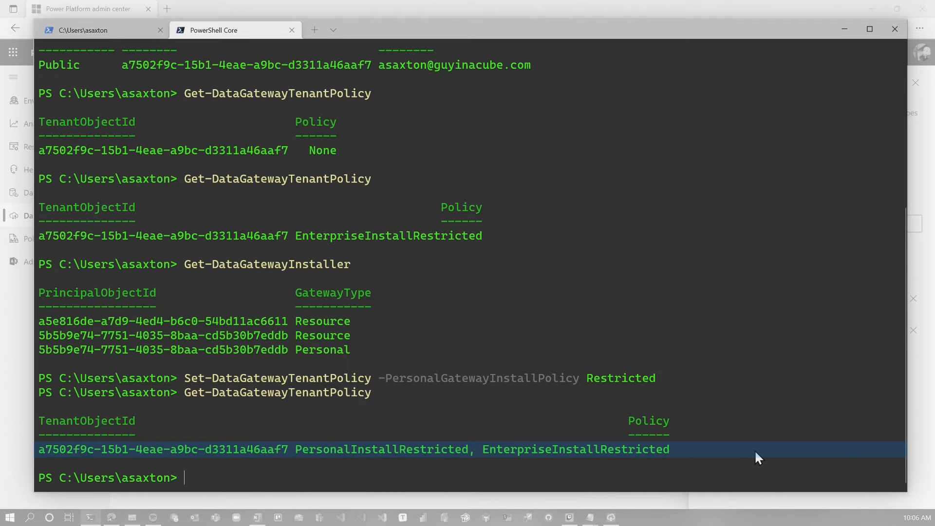